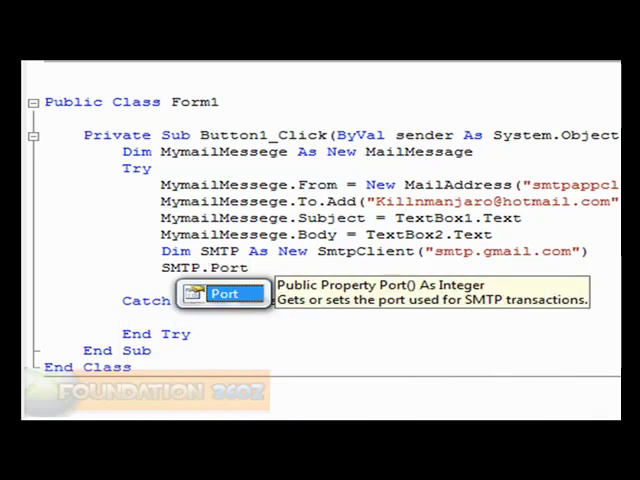
Set SMTP.Port = 587 and SMTP.EnableSsl = True in Button1_Click.
{"action": "type", "text": "="}
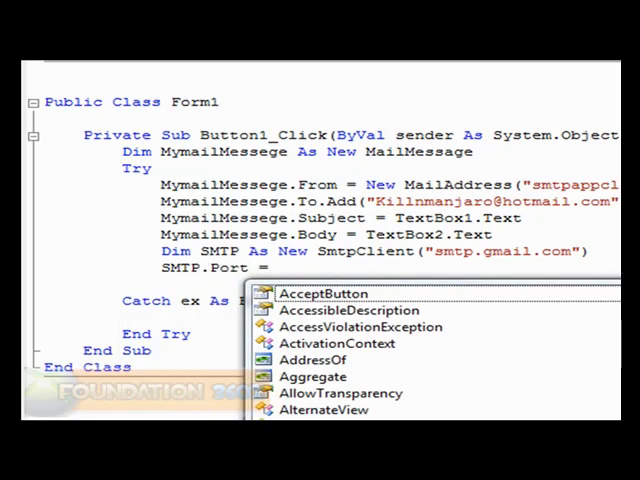
{"action": "type", "text": "587"}
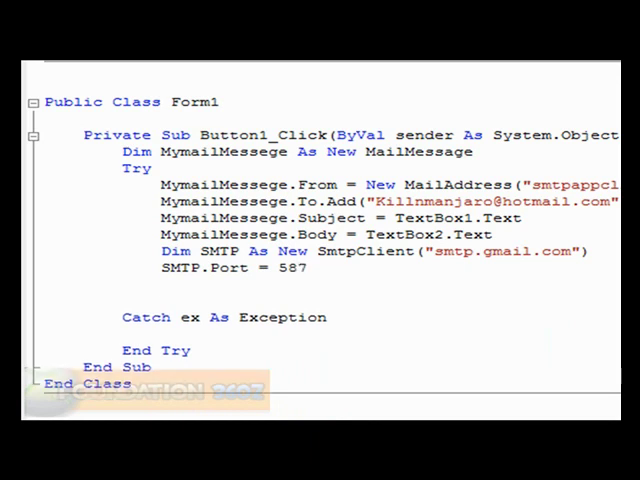
{"action": "type", "text": "ScrollStateAutoScrolling"}
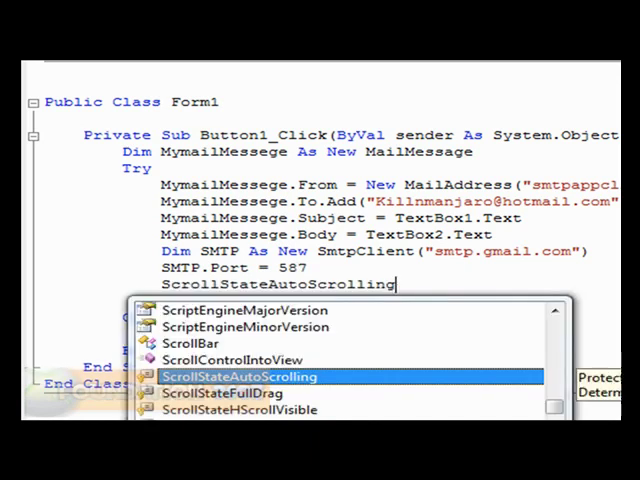
{"action": "type", "text": "Sm"}
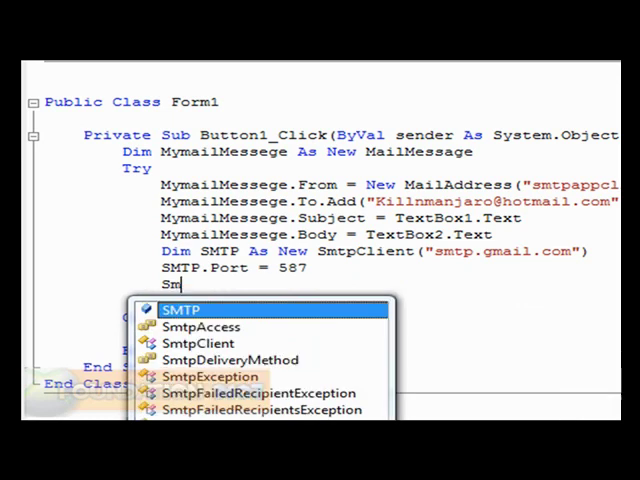
{"action": "type", "text": "tp"}
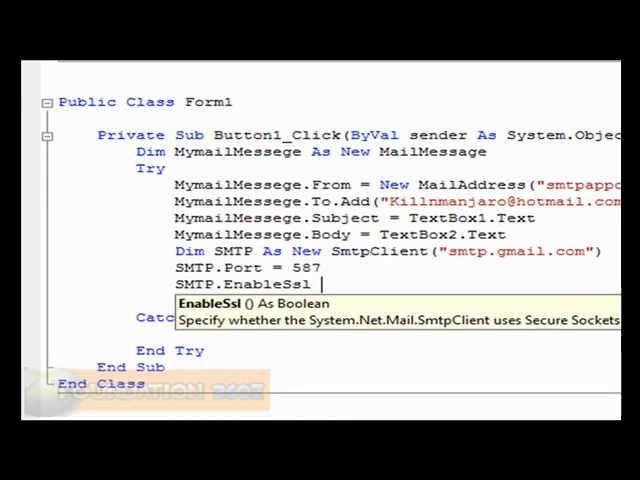
{"action": "type", "text": "= True"}
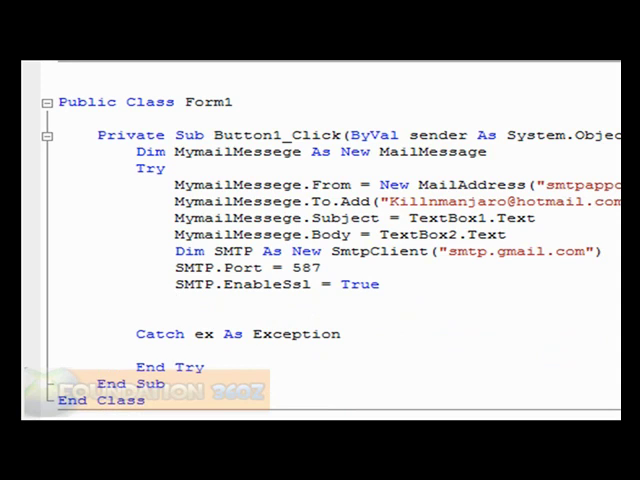
Begin an SMTP.Credentials line, completing Credentials via IntelliSense.
{"action": "type", "text": "S"}
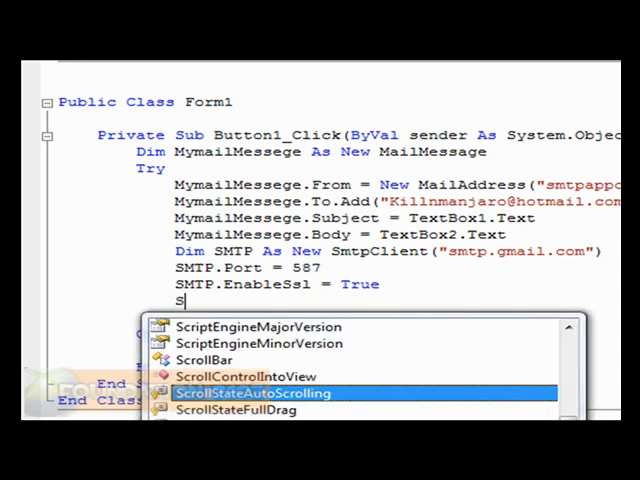
{"action": "type", "text": "MTP"}
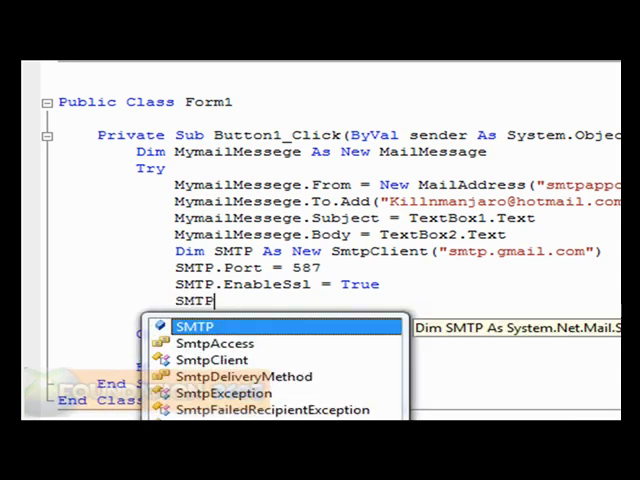
{"action": "type", "text": ".CRe"}
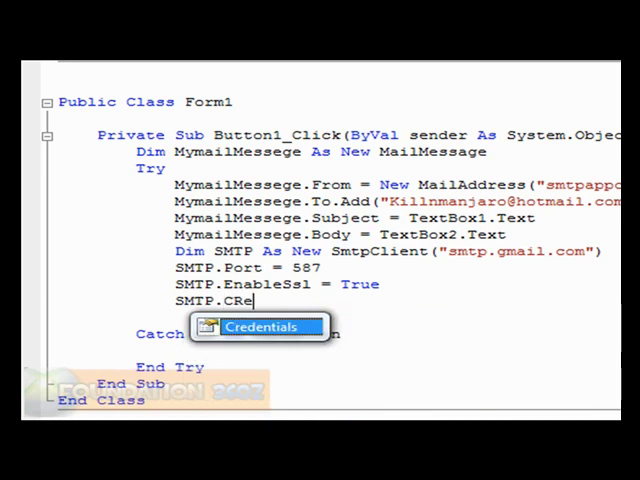
{"action": "mouse_move", "coordinate": [288, 304]}
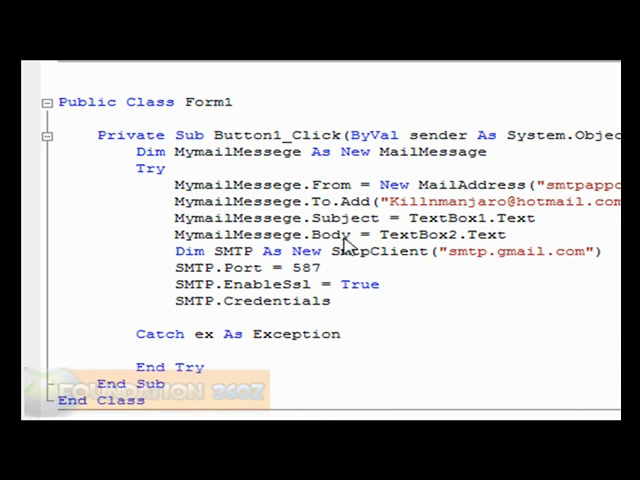
{"action": "left_click", "coordinate": [334, 300]}
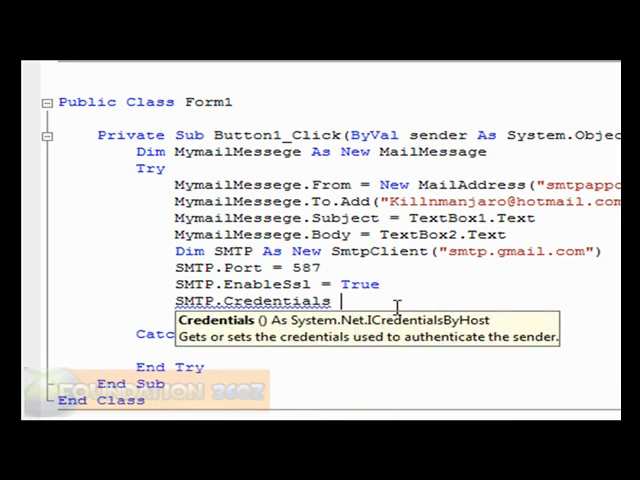
Assign Credentials = New System.Net.NetworkCredential with no arguments yet.
{"action": "type", "text": "="}
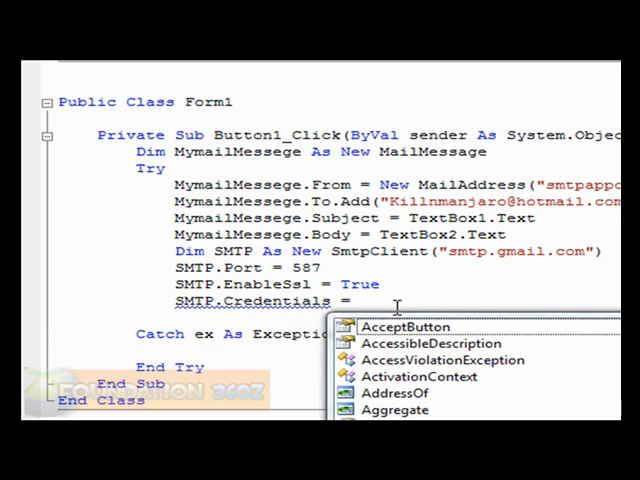
{"action": "type", "text": "Me"}
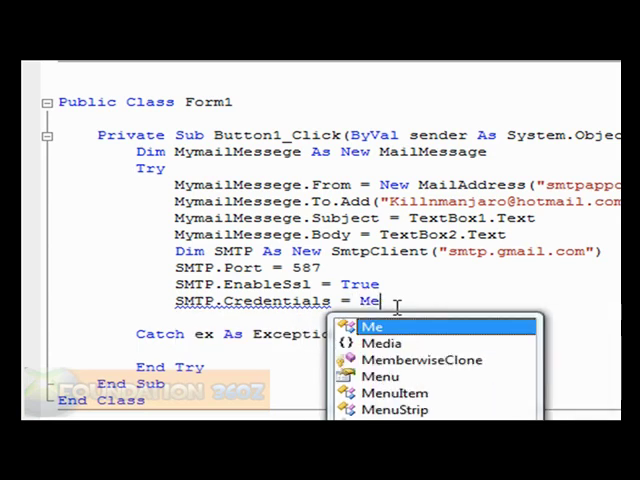
{"action": "type", "text": "w Syste,"}
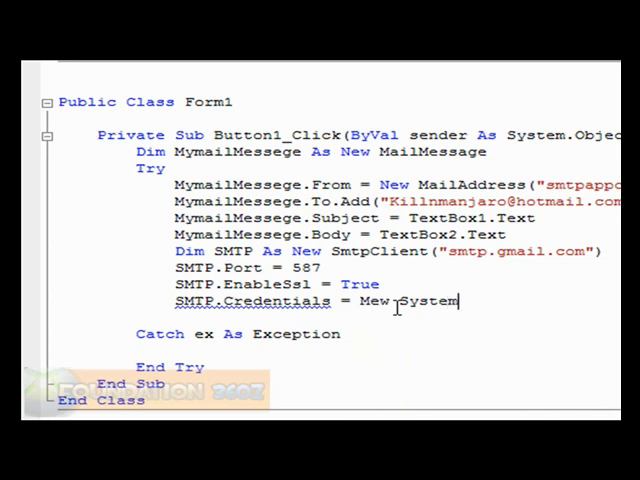
{"action": "type", "text": ".Net.N"}
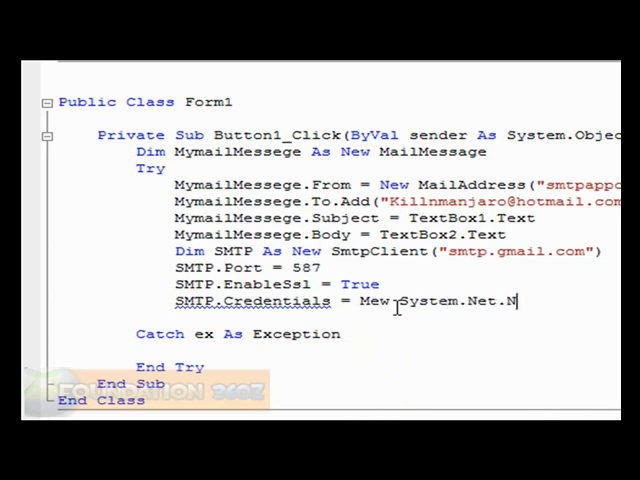
{"action": "type", "text": "etword"}
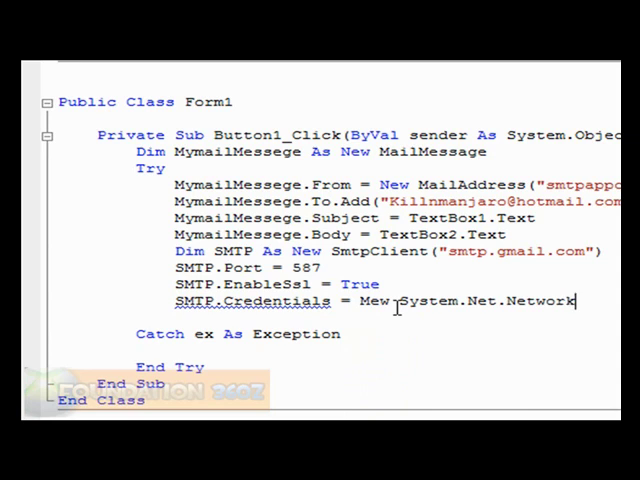
{"action": "type", "text": "Credential"}
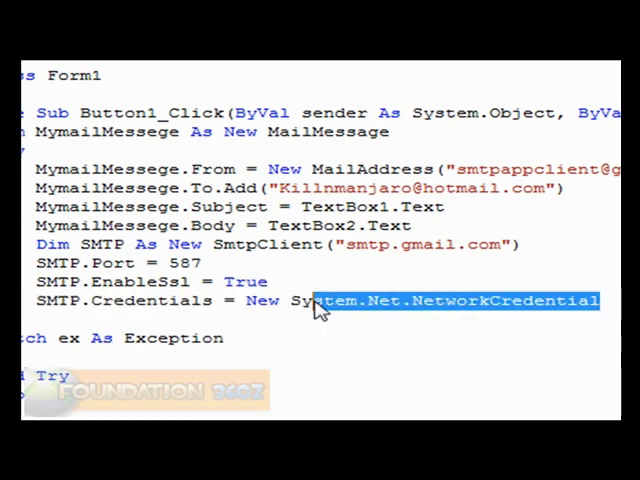
{"action": "left_click", "coordinate": [450, 300]}
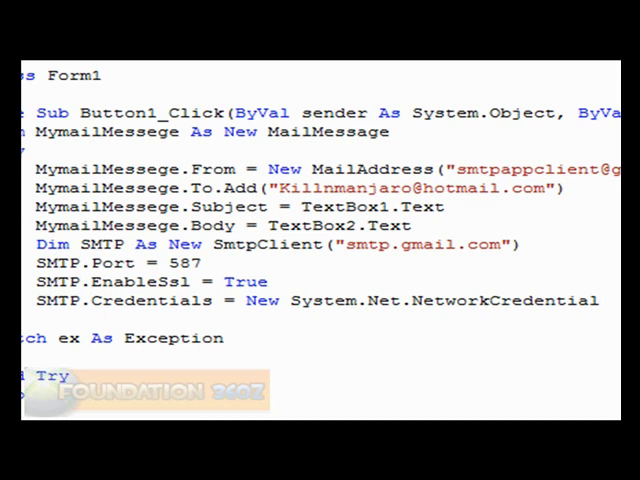
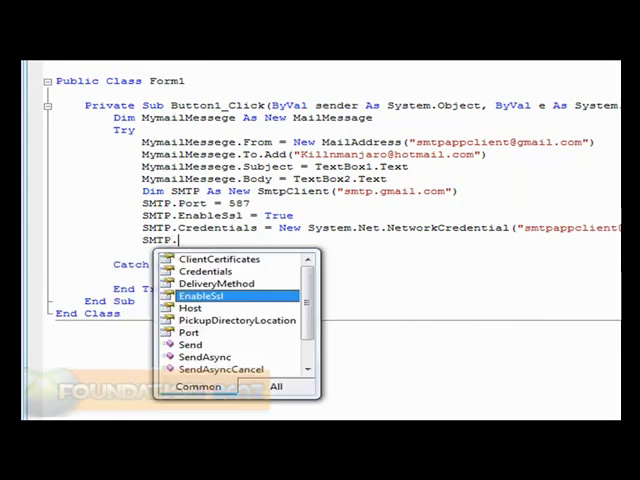
Add SMTP.Send(MymailMessege) and clear TextBox1 to "" after sending.
{"action": "type", "text": "Send ("}
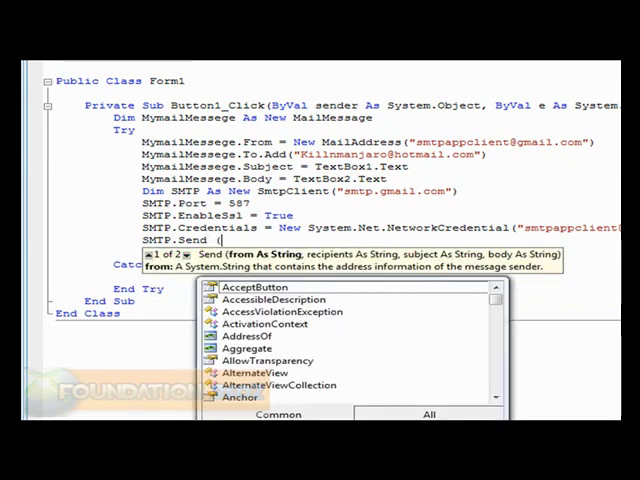
{"action": "type", "text": "My"}
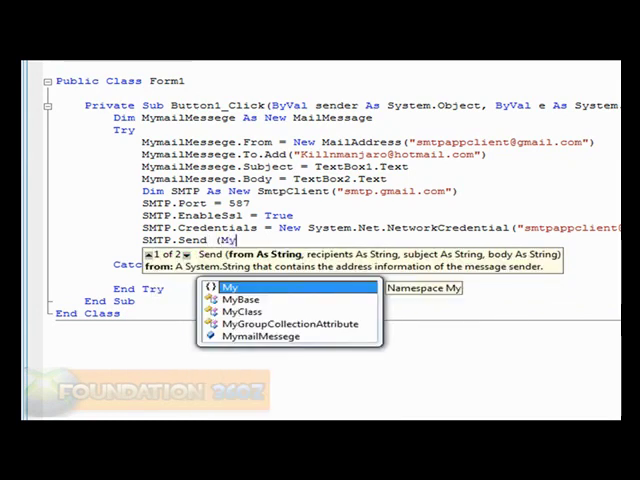
{"action": "type", "text": "MymailMessege)"}
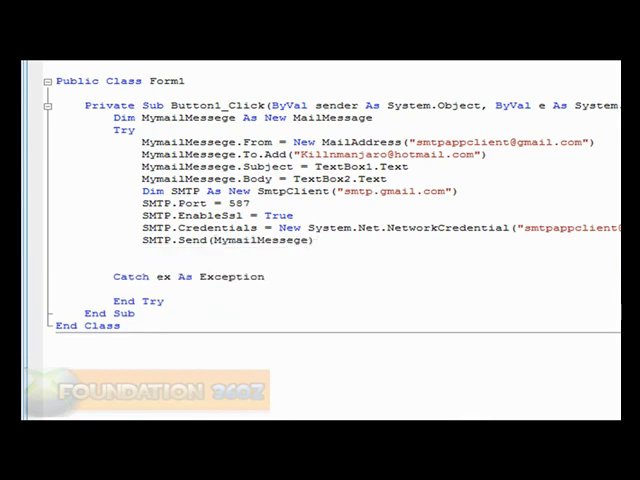
{"action": "type", "text": "Textbo"}
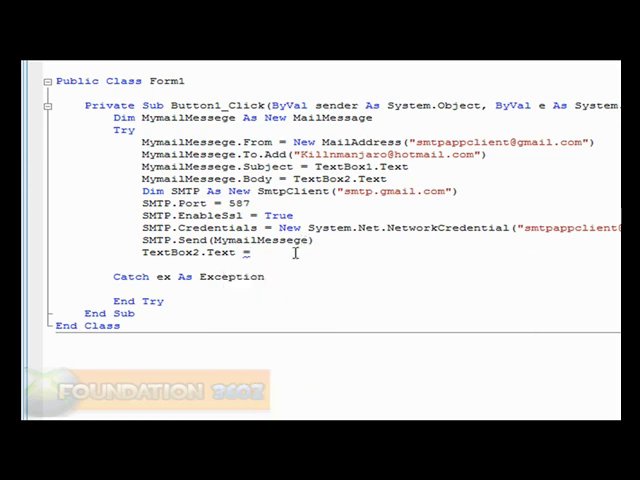
{"action": "type", "text": "\"\""}
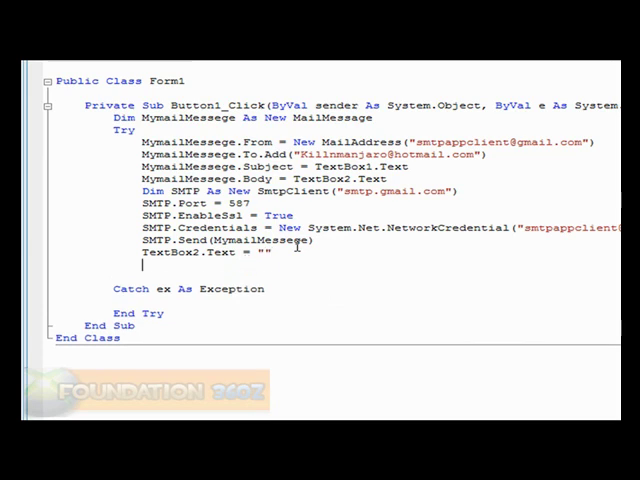
Start MsgBox("You messege was sent", ... with a MsgBoxStyle argument.
{"action": "type", "text": "MsgBox("}
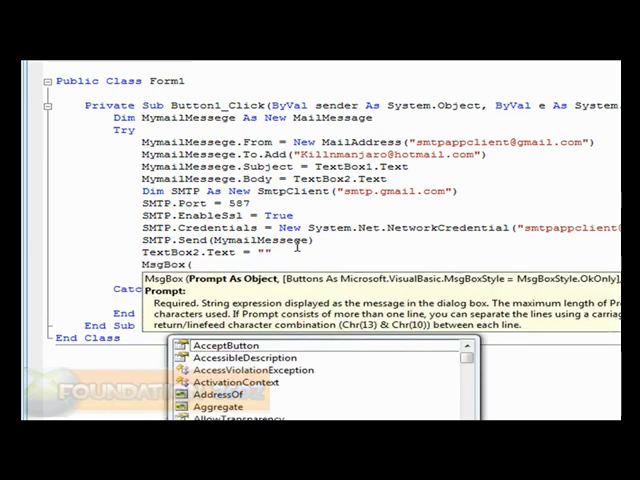
{"action": "type", "text": "\"You"}
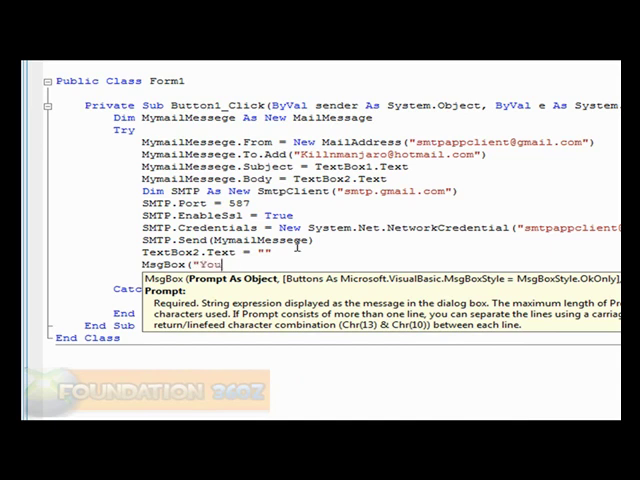
{"action": "type", "text": "messege was"}
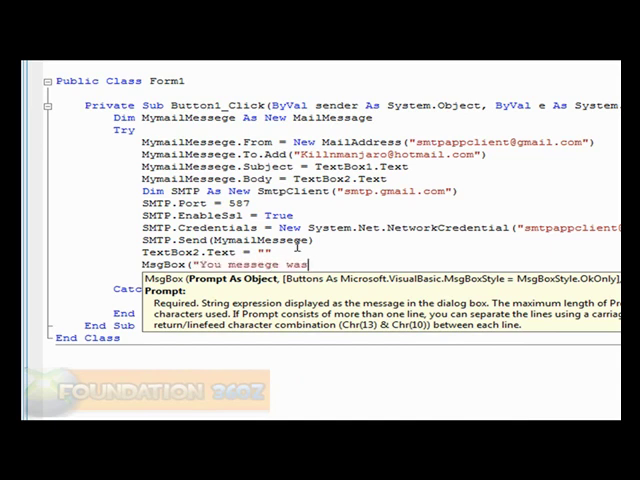
{"action": "type", "text": "sent\""}
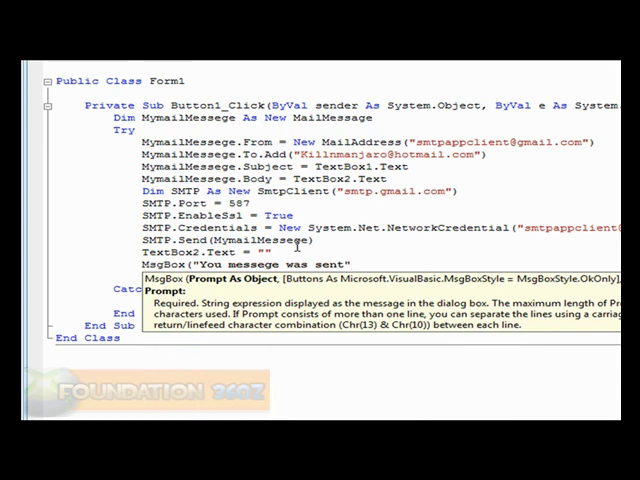
{"action": "type", "text": ", Ms"}
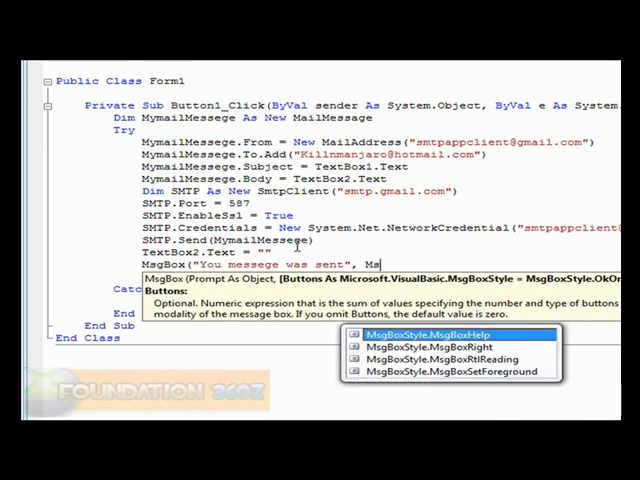
{"action": "type", "text": "MsgBoxStyle.MsgBoxHelpSy"}
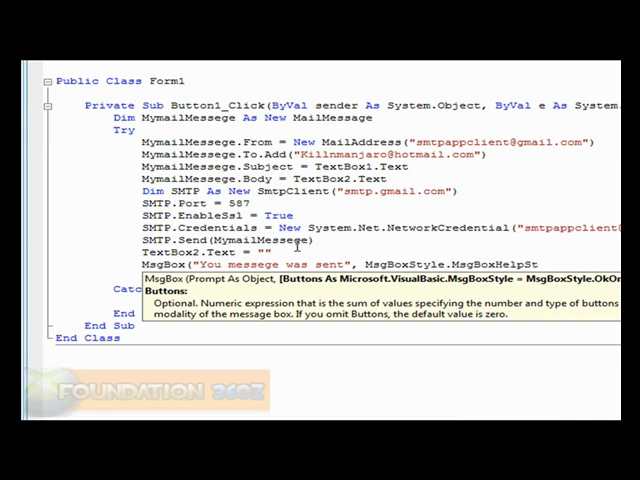
Correct the style to MsgBoxStyle.Information and finish the MsgBox line.
{"action": "type", "text": "y;"}
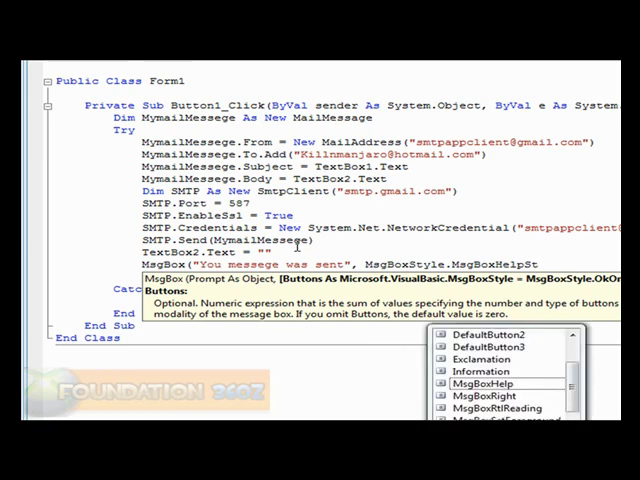
{"action": "type", "text": "yle"}
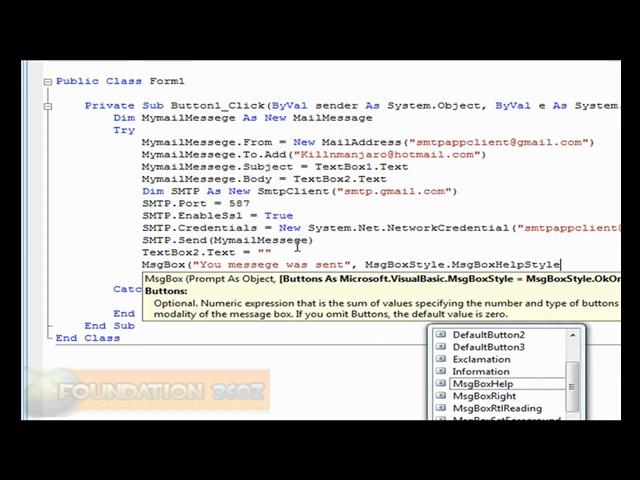
{"action": "type", "text": ".INF"}
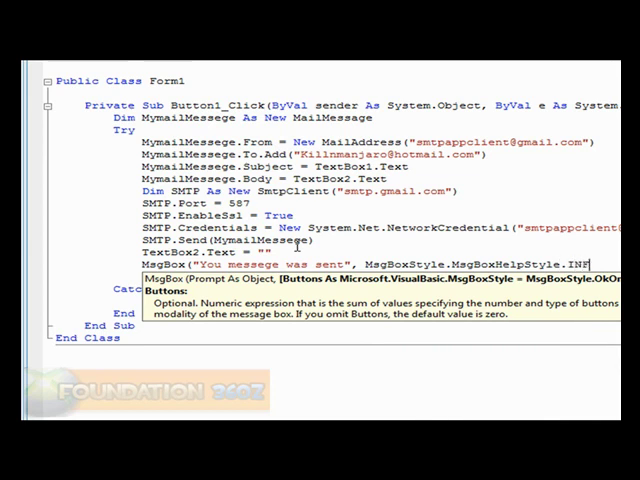
{"action": "key", "text": "BackSpace"}
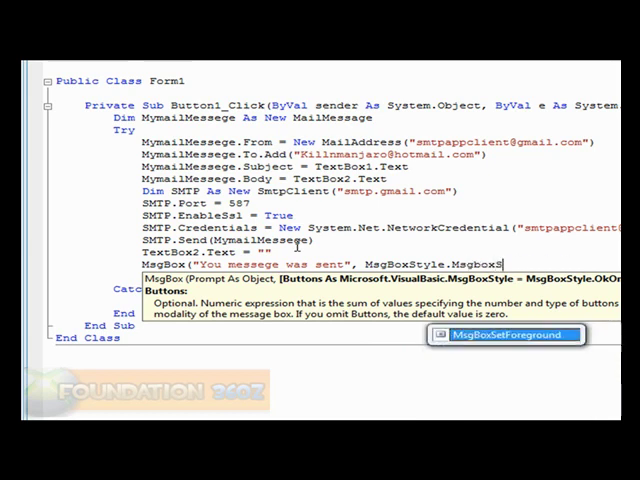
{"action": "type", "text": "y"}
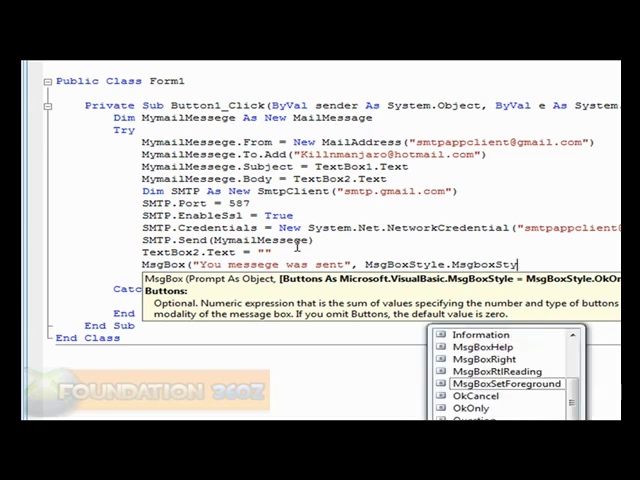
{"action": "type", "text": ".I"}
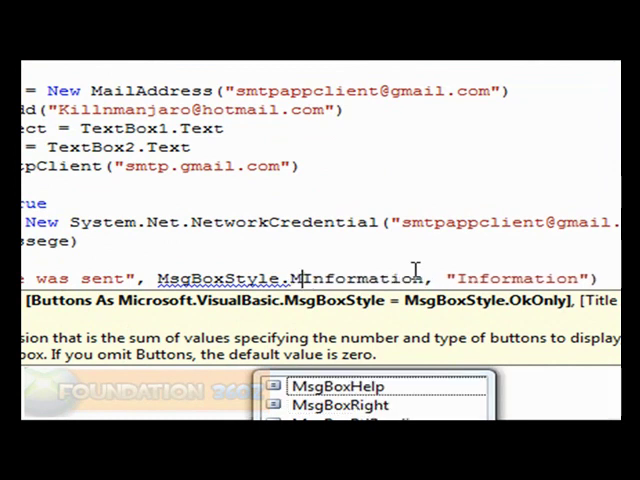
{"action": "type", "text": "sg"}
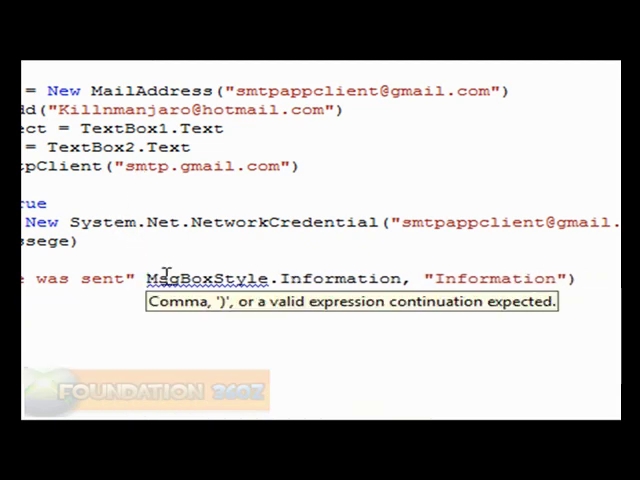
{"action": "mouse_move", "coordinate": [124, 290]}
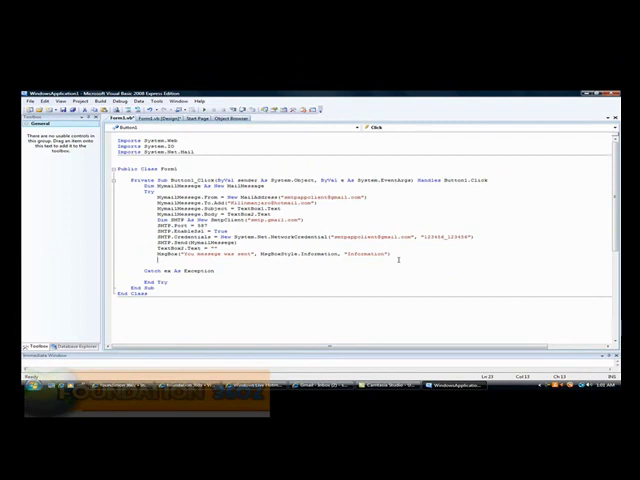
Run Form1, send a test email with subject Hello, and confirm the 'messege was sent' box.
{"action": "left_click", "coordinate": [122, 100]}
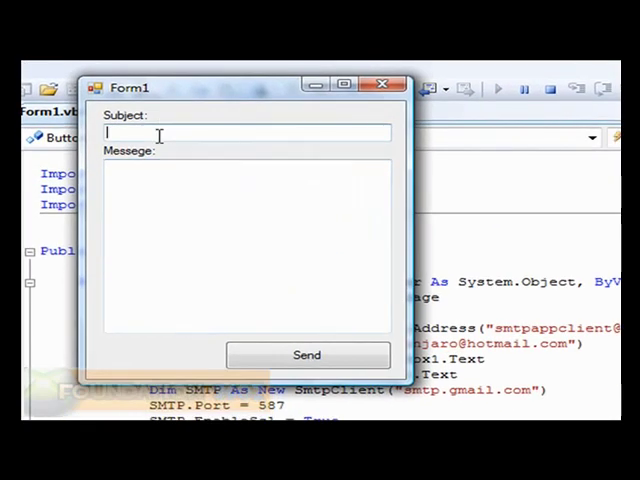
{"action": "type", "text": "Hello"}
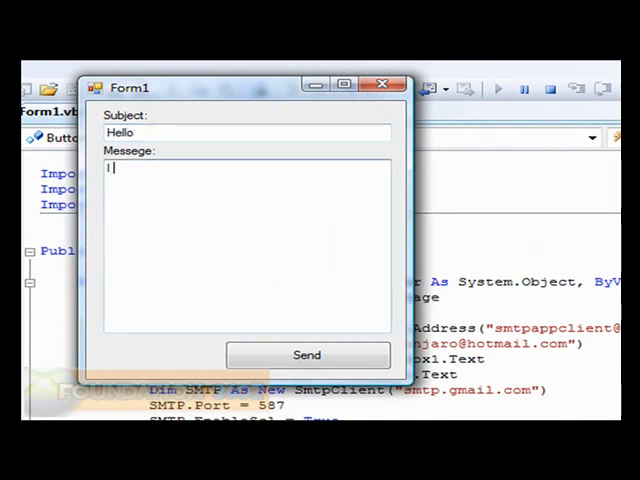
{"action": "type", "text": "r teh best"}
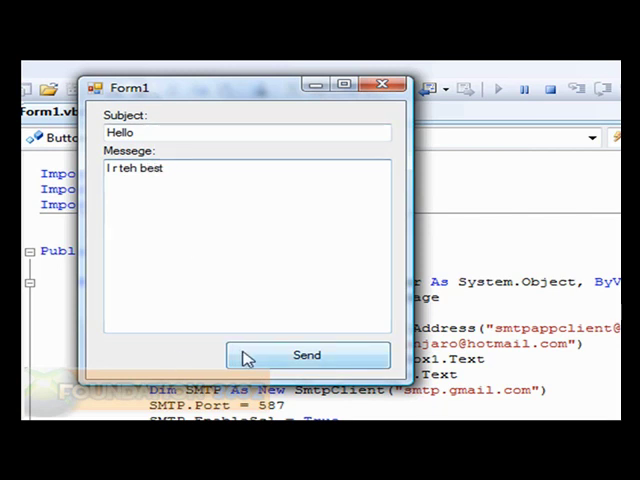
{"action": "left_click", "coordinate": [308, 356]}
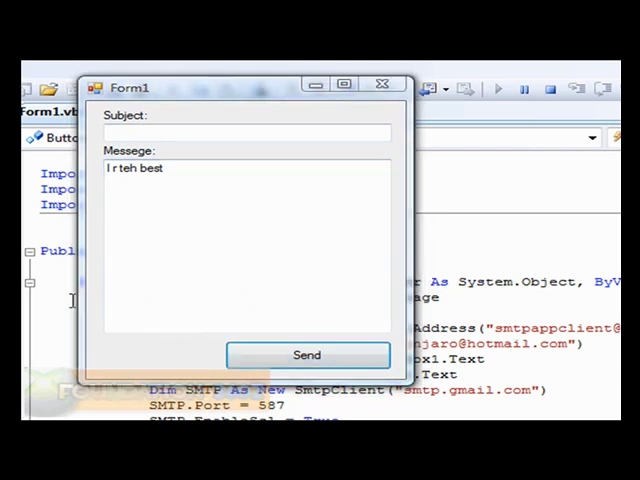
{"action": "left_click", "coordinate": [308, 356]}
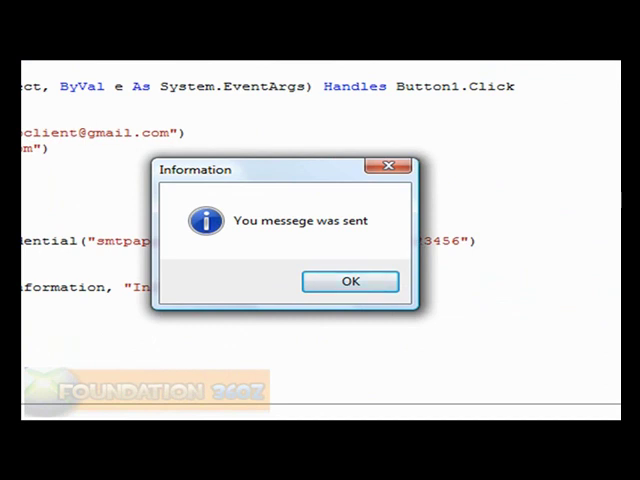
{"action": "left_click", "coordinate": [350, 280]}
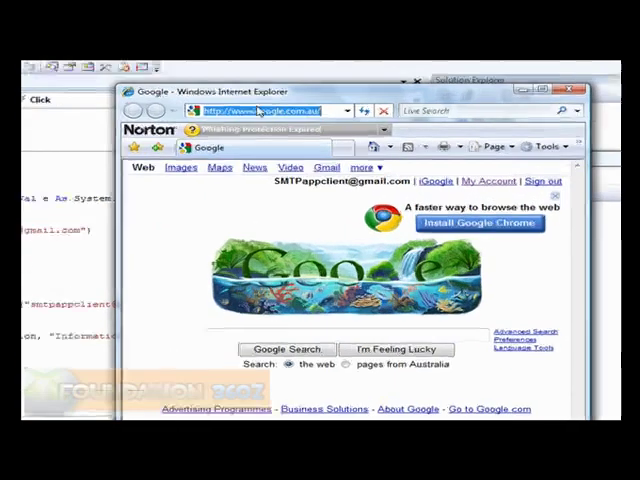
Sign into Hotmail with the saved Windows Live ID and password, then continue past the improvements notice.
{"action": "type", "text": "hotmail;"}
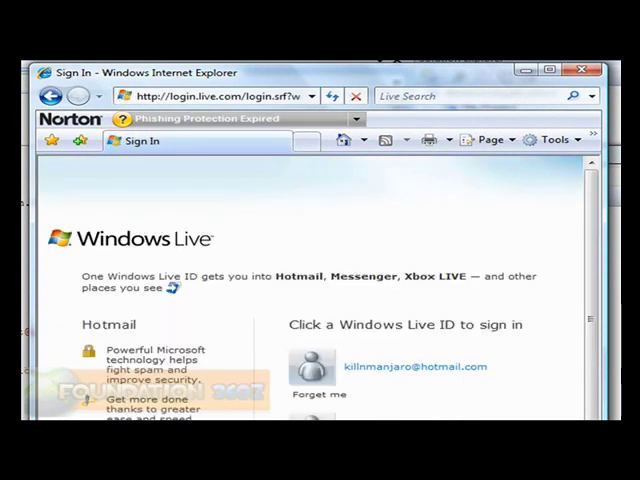
{"action": "scroll", "scroll_direction": "down", "scroll_amount": 3}
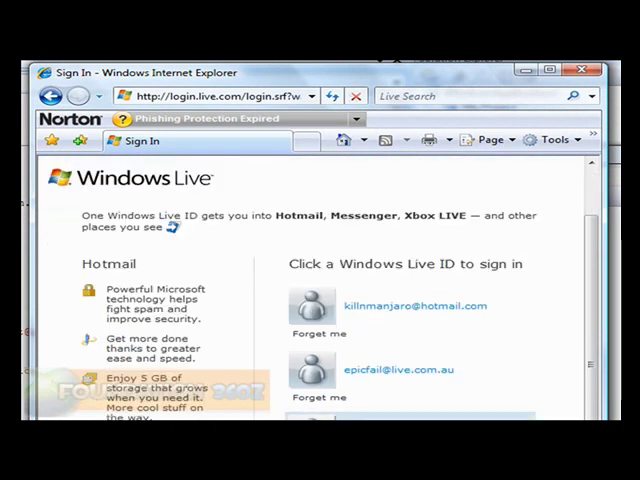
{"action": "mouse_move", "coordinate": [564, 328]}
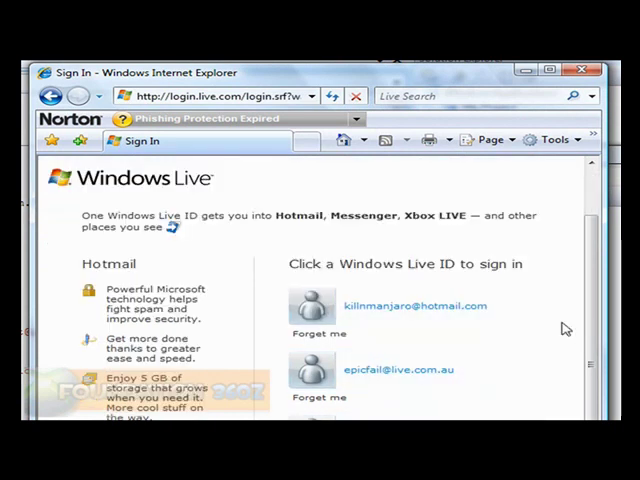
{"action": "left_click", "coordinate": [414, 306]}
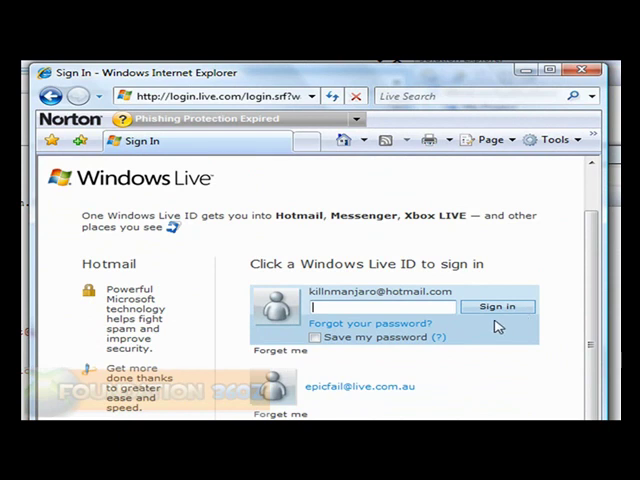
{"action": "type", "text": "password"}
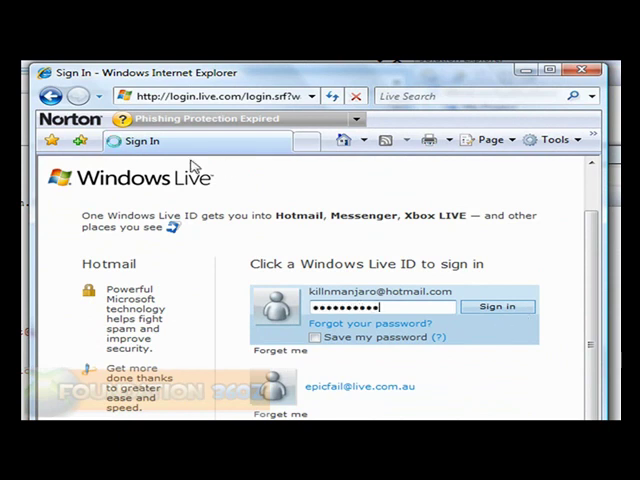
{"action": "left_click", "coordinate": [498, 306]}
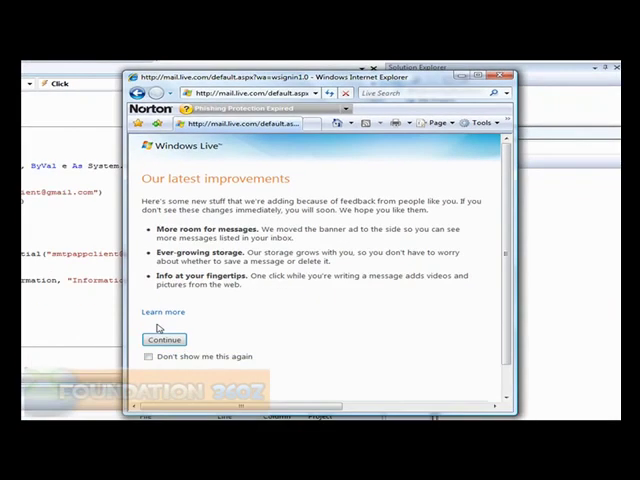
{"action": "mouse_move", "coordinate": [138, 348]}
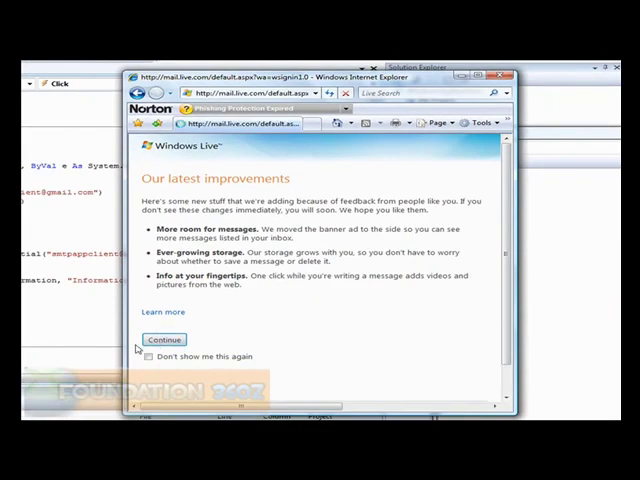
{"action": "left_click", "coordinate": [164, 340]}
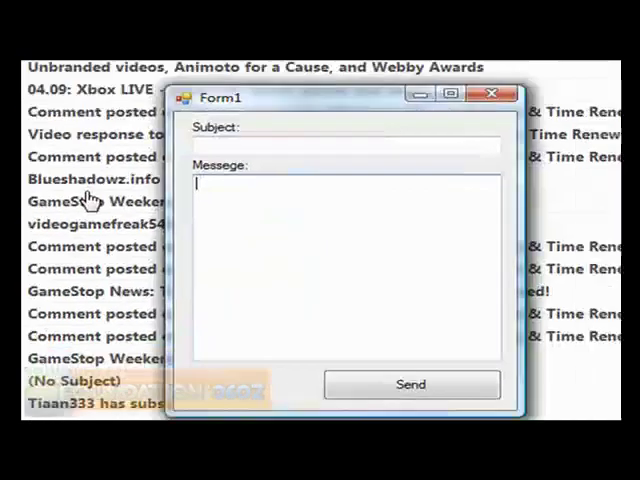
Send a second email with message Hello and subject ROFL COPTER, then confirm it was sent.
{"action": "type", "text": "Hello"}
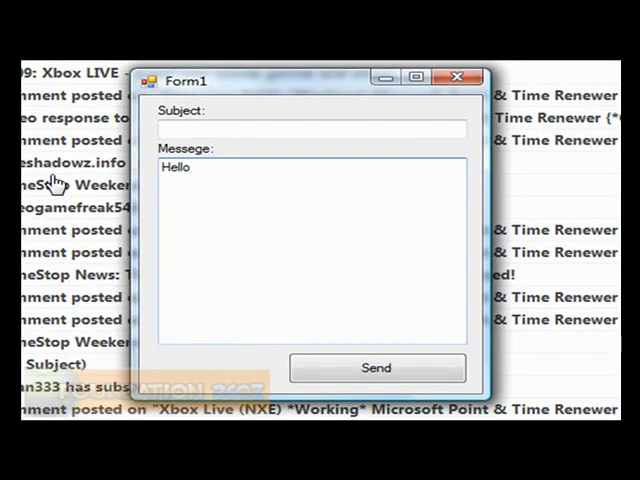
{"action": "left_click", "coordinate": [308, 128]}
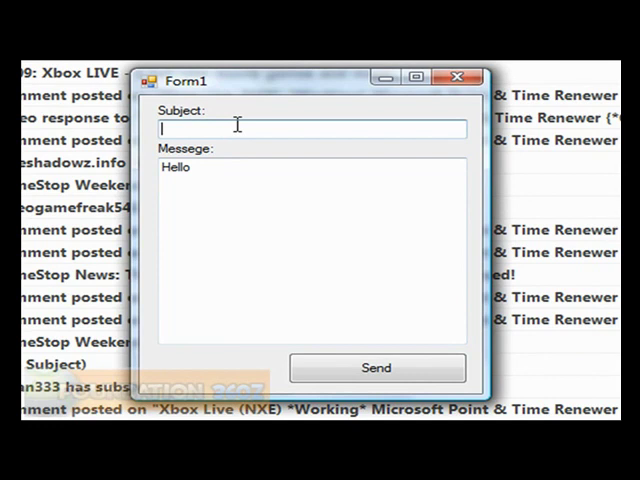
{"action": "type", "text": "ROFL C"}
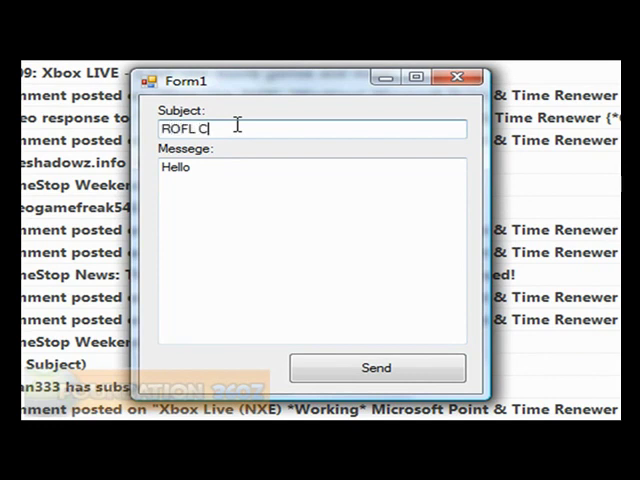
{"action": "type", "text": "OPTER"}
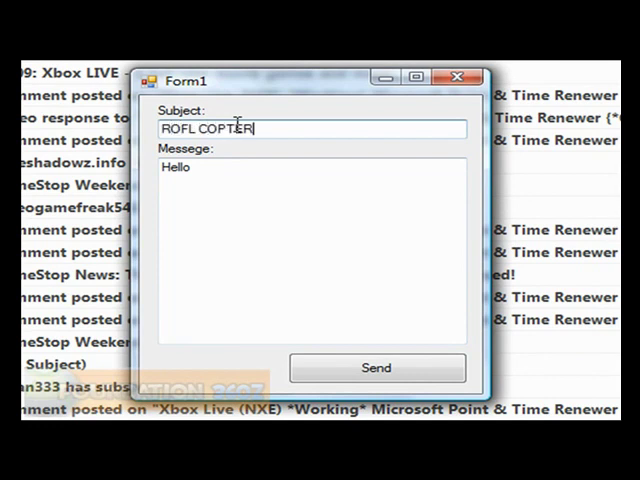
{"action": "mouse_move", "coordinate": [376, 368]}
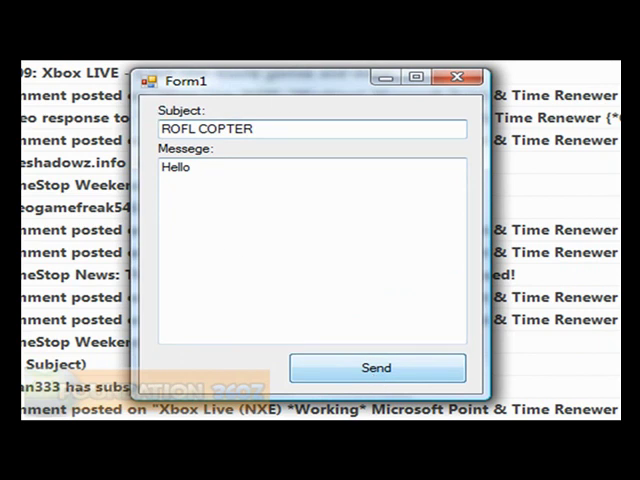
{"action": "left_click", "coordinate": [376, 368]}
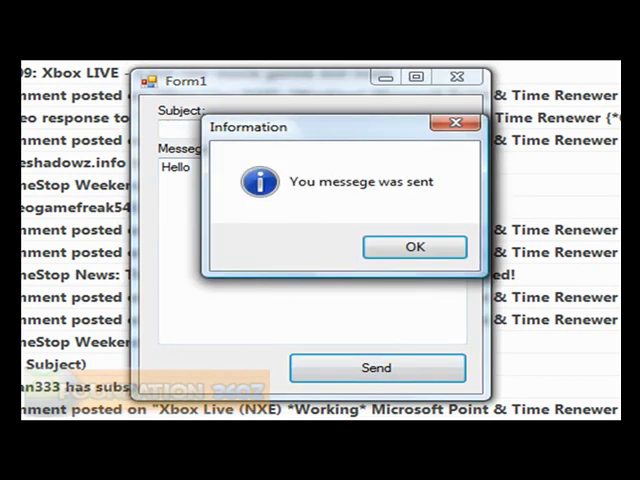
{"action": "left_click", "coordinate": [414, 246]}
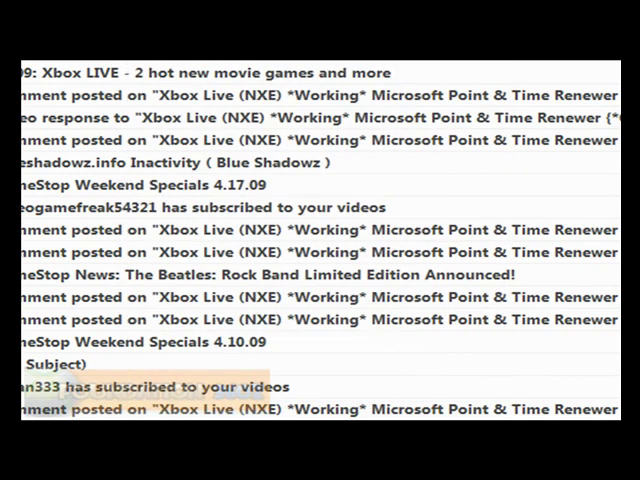